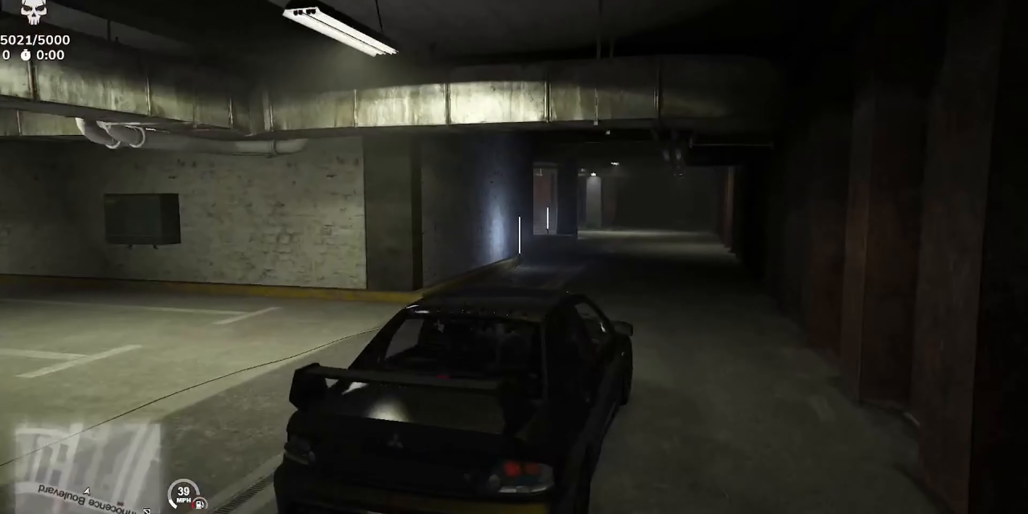
- Bring Chrome with the Streamlink documentation overview to the front
key(w)
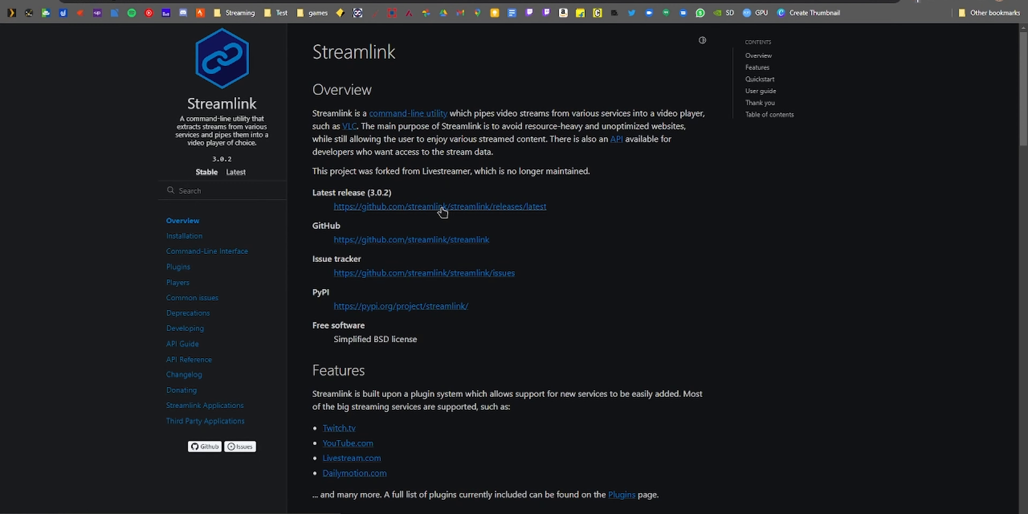
- View the Streamlink 3.0.2 GitHub release page and scroll through its downloadable assets
click(439, 205)
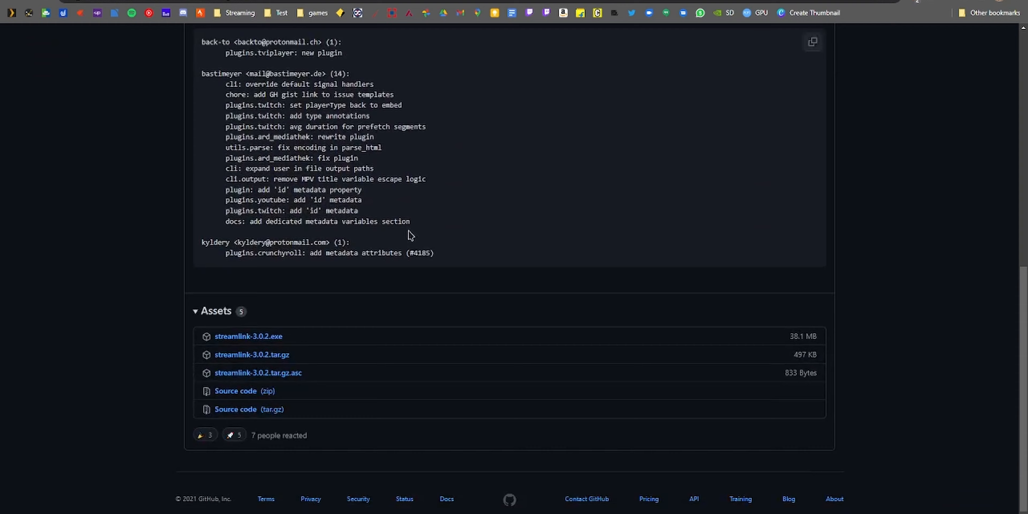
scroll(up, 3)
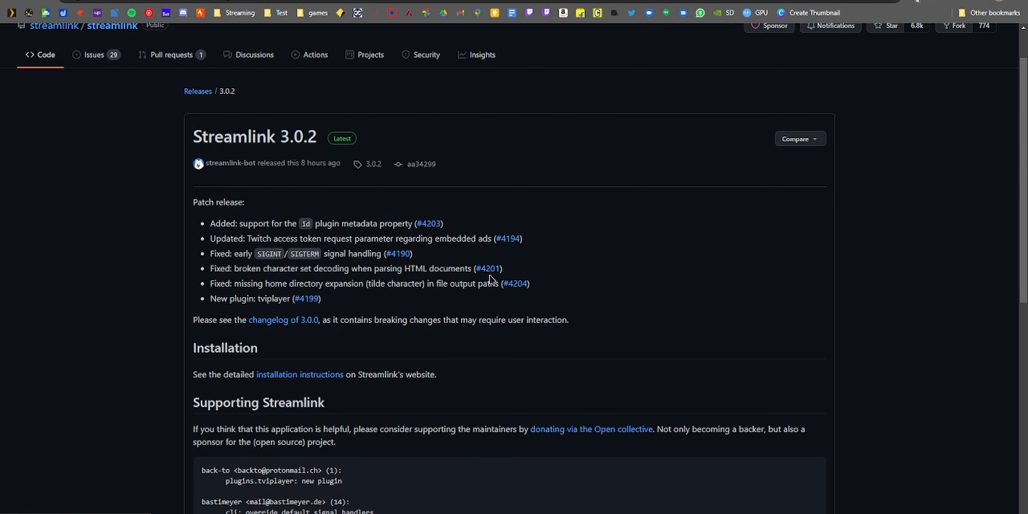
scroll(up, 3)
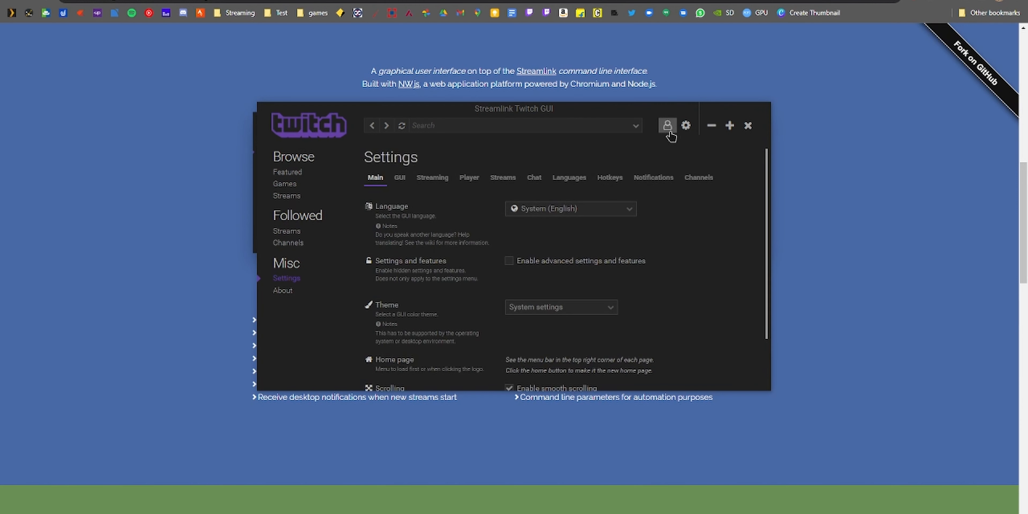
- Log in from the Streamlink Twitch GUI site and allow the app network access through Windows Firewall
click(666, 125)
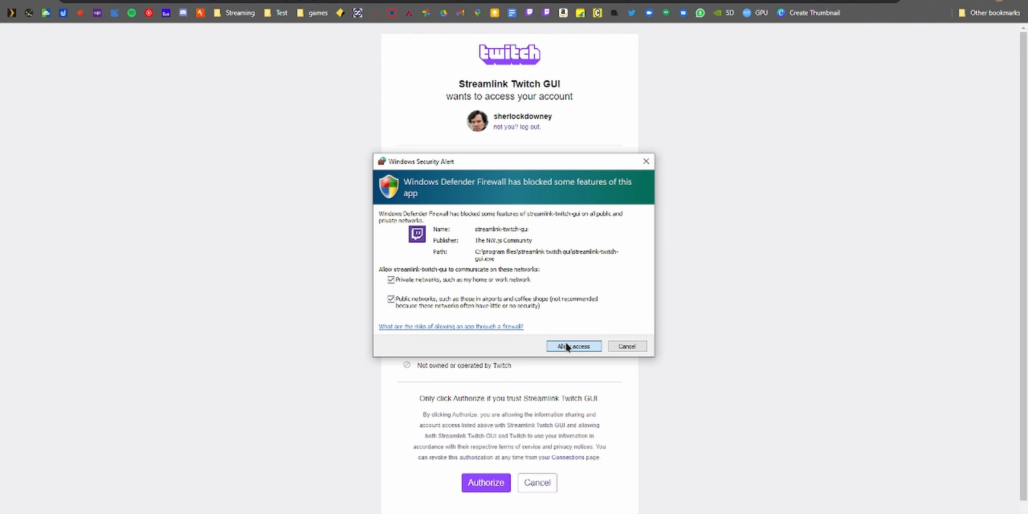
click(573, 346)
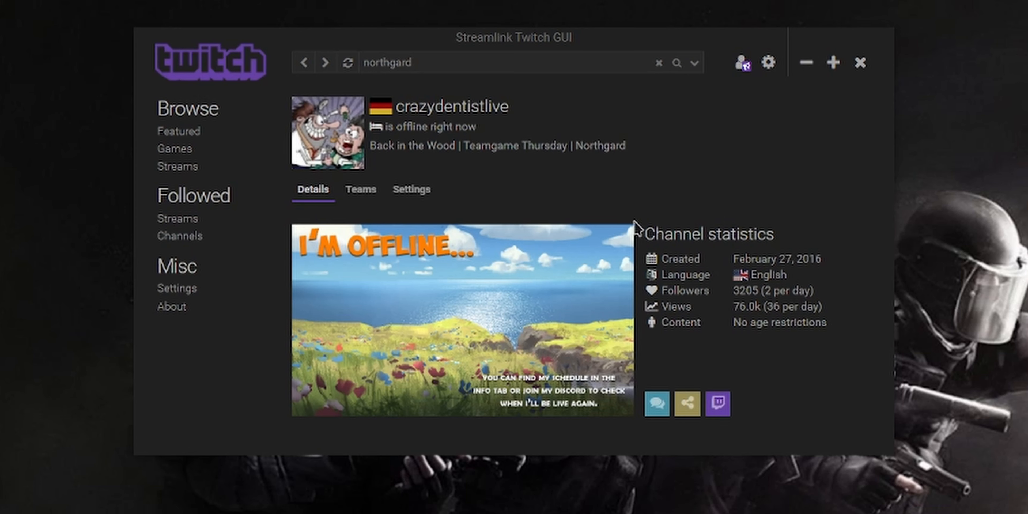
mouse_move(409, 199)
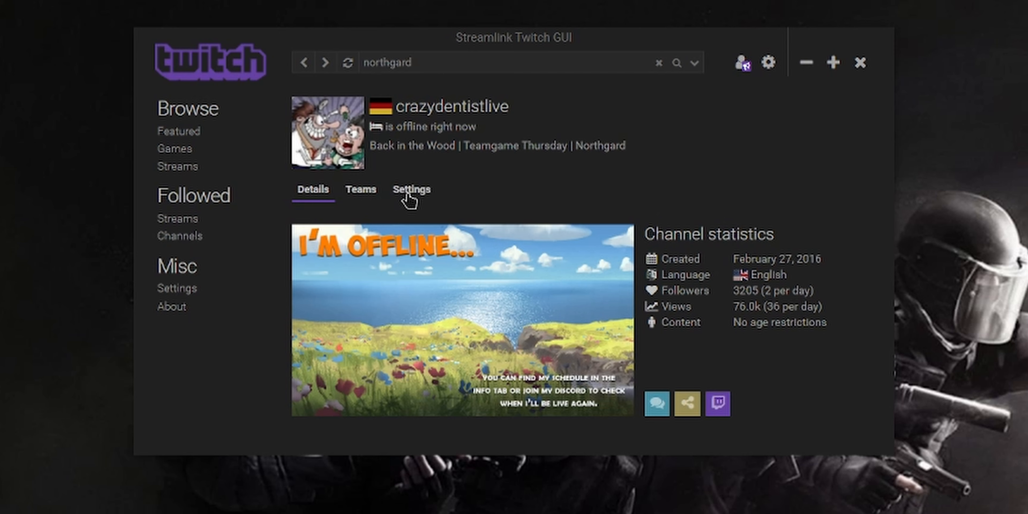
- Review crazydentistlive's channel settings: stream quality, low latency, ads, chat and desktop notifications
click(411, 189)
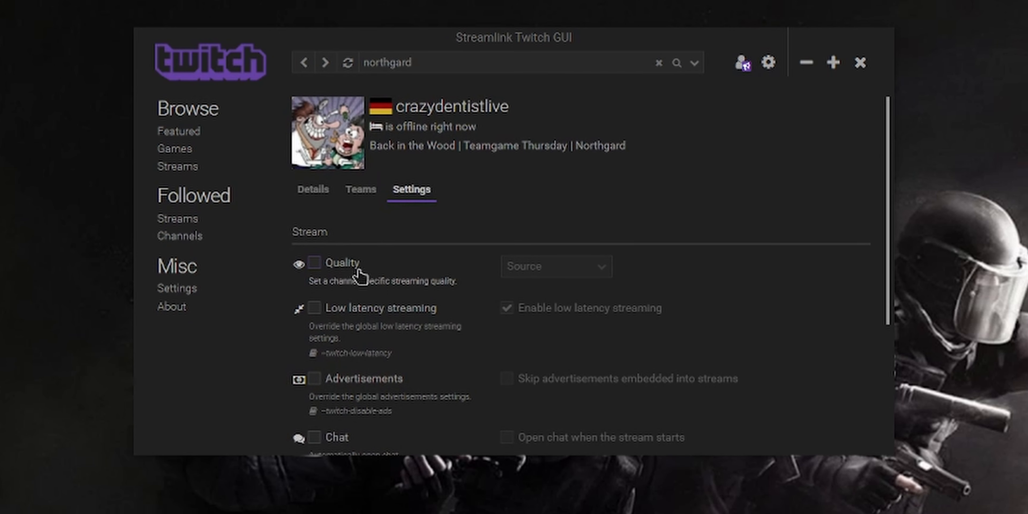
click(556, 266)
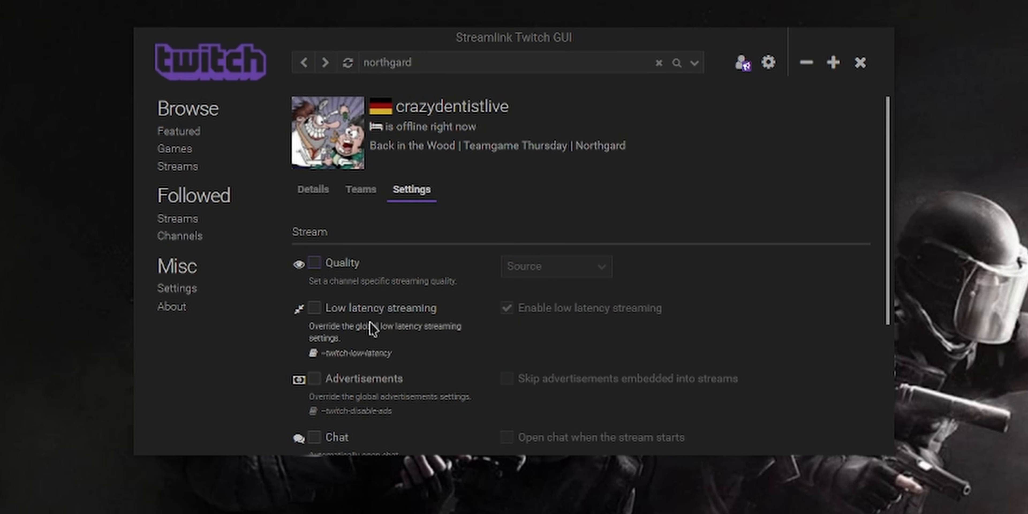
scroll(down, 3)
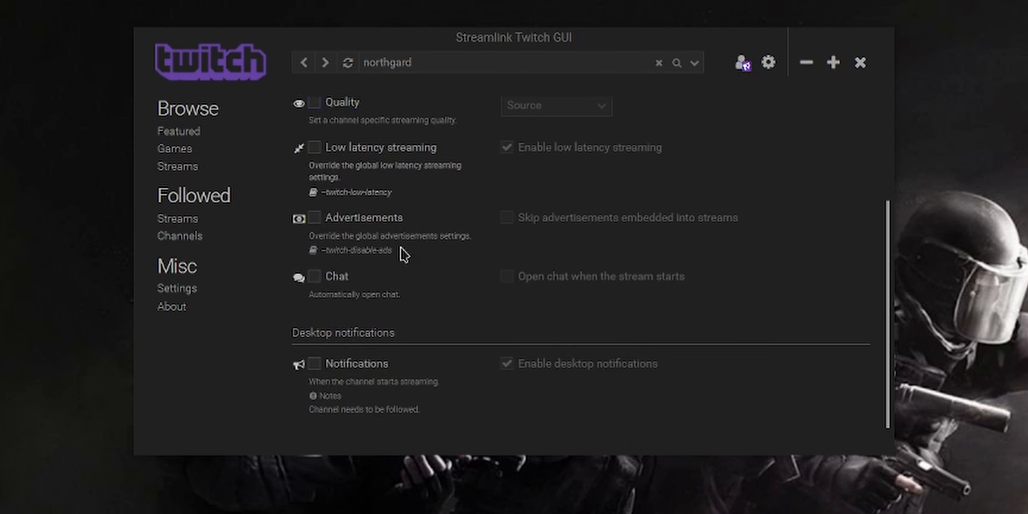
scroll(down, 3)
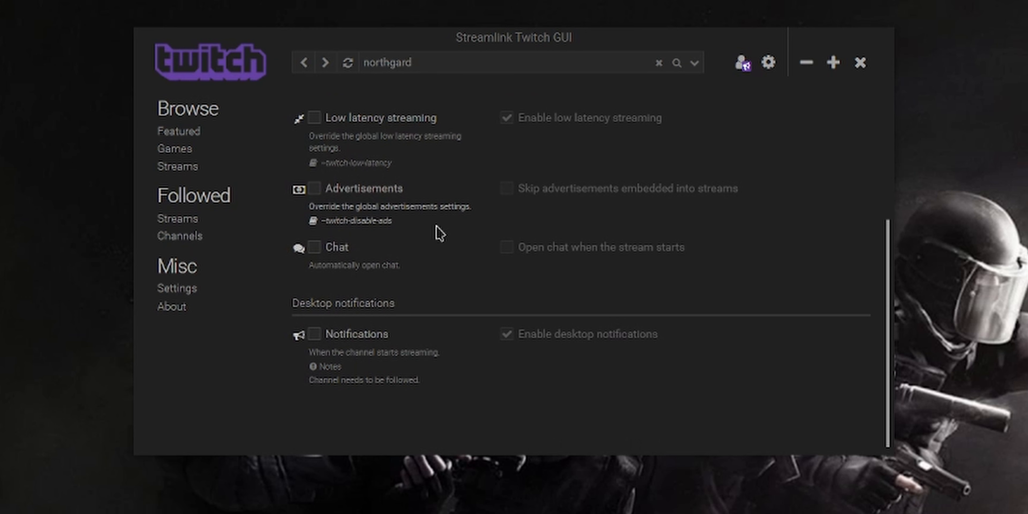
mouse_move(446, 231)
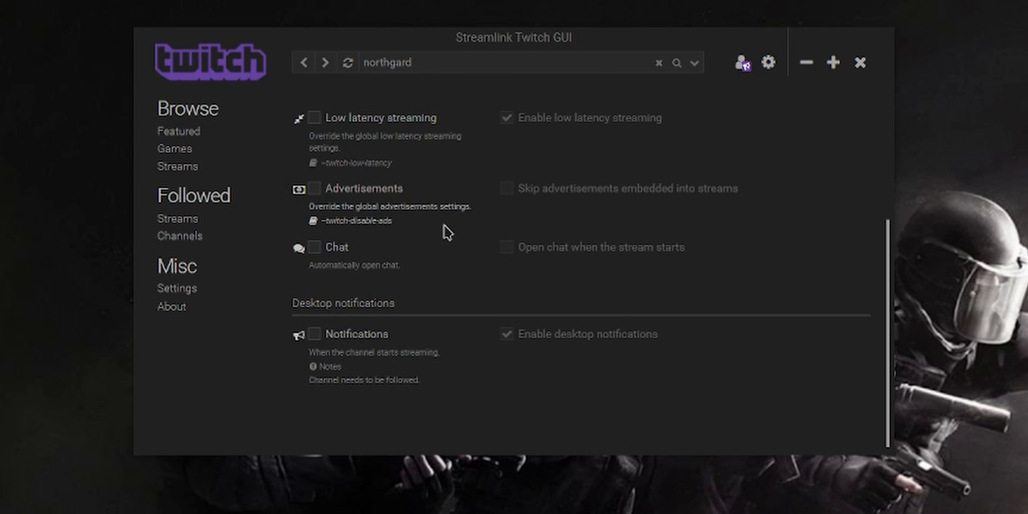
mouse_move(382, 270)
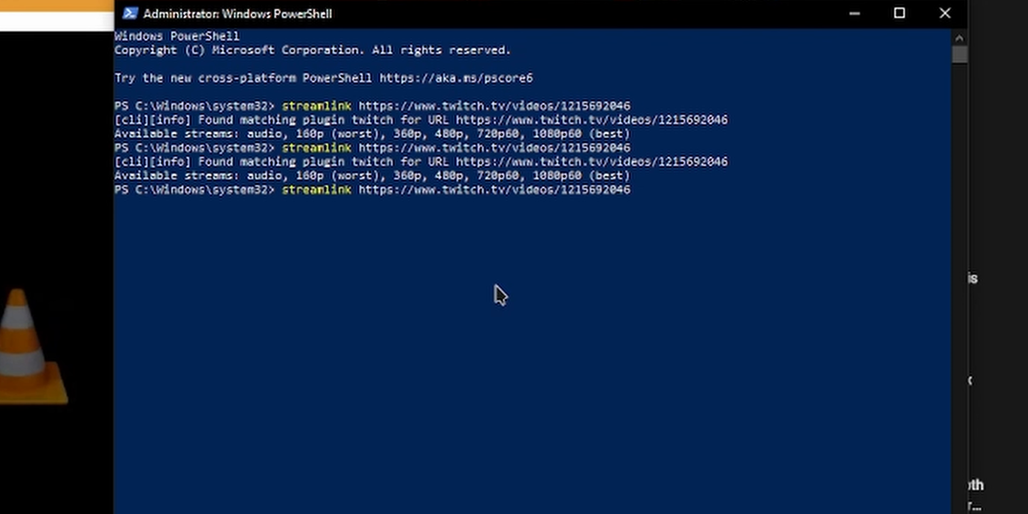
key(Return)
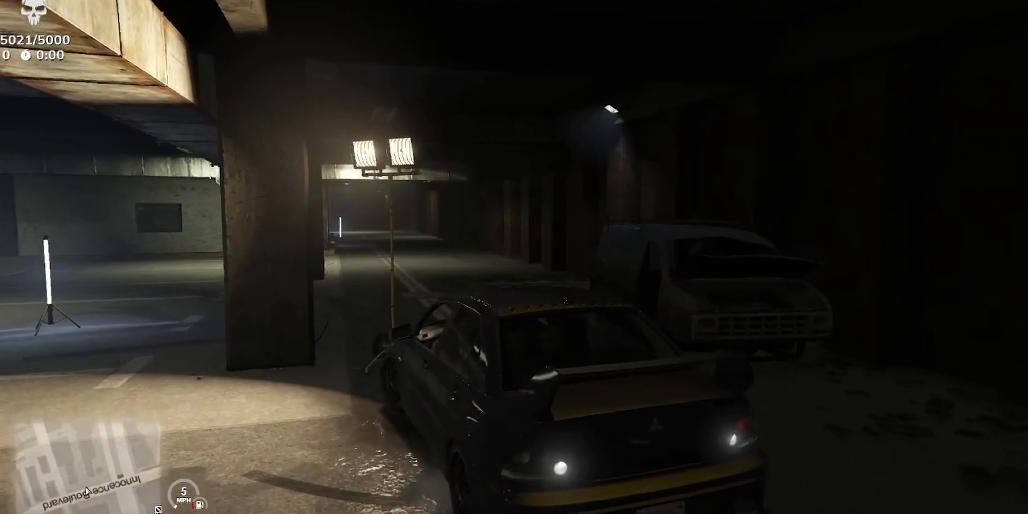
key(w)
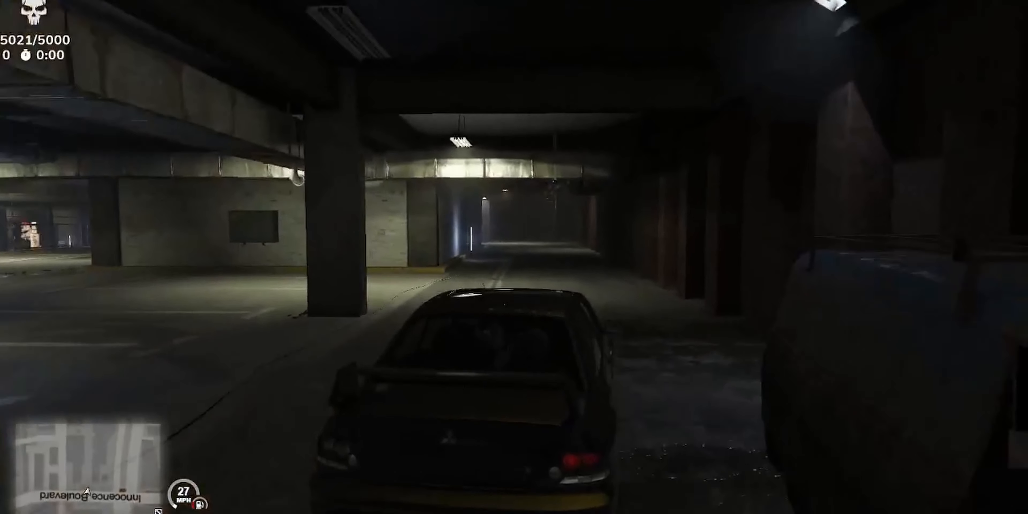
key(w)
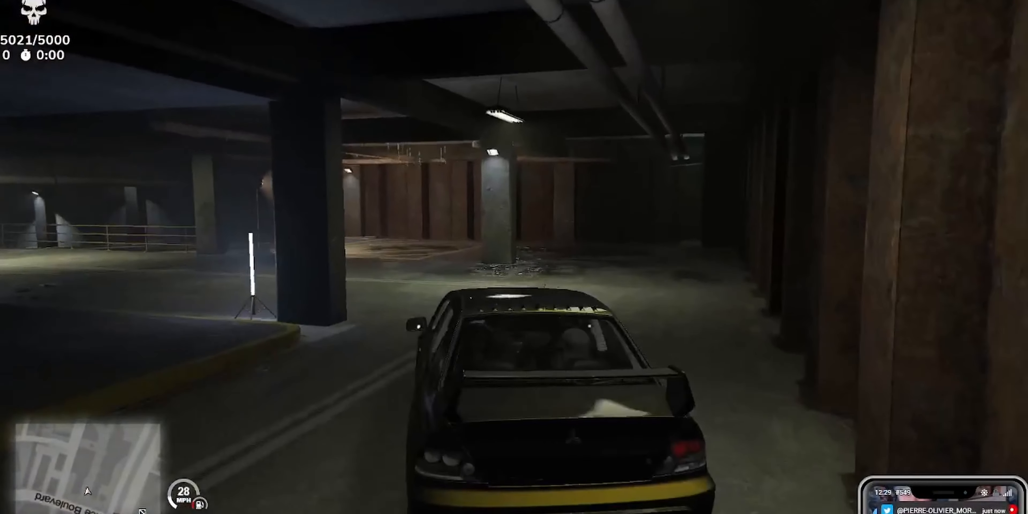